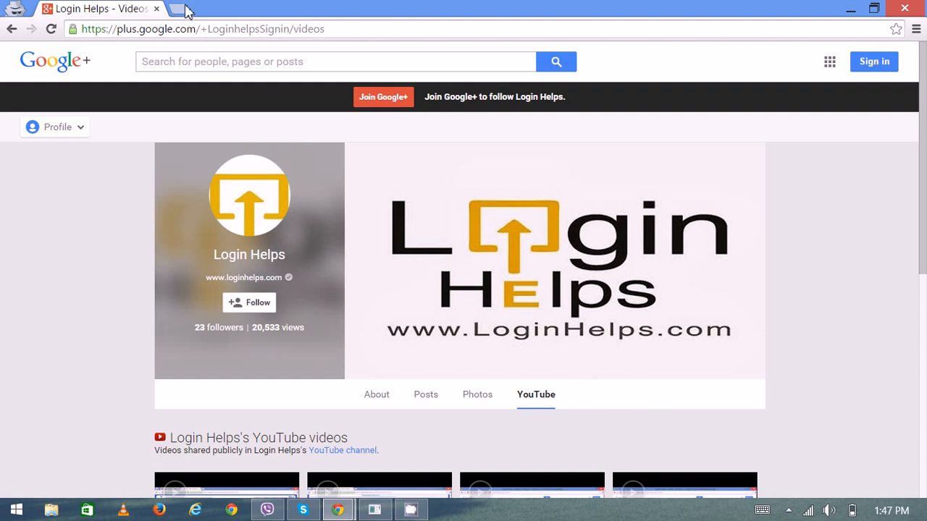
click(190, 9)
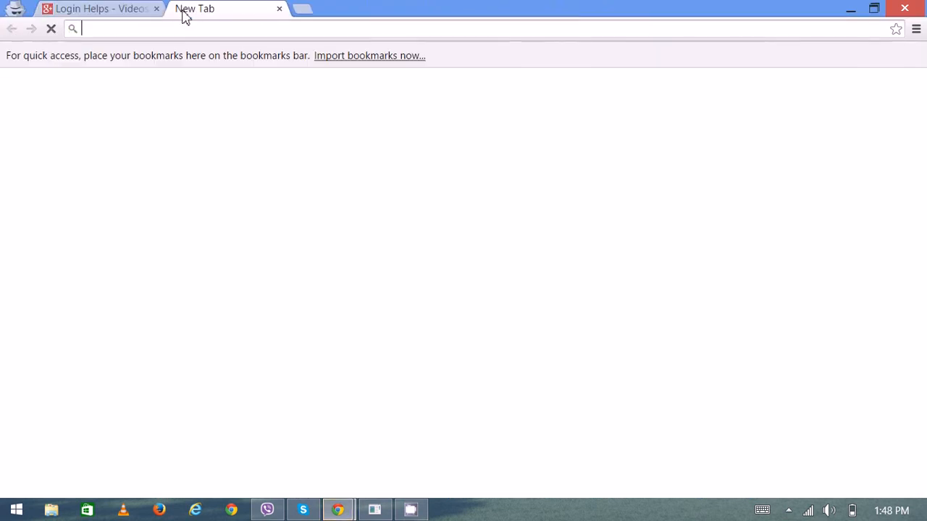
text(www.ga)
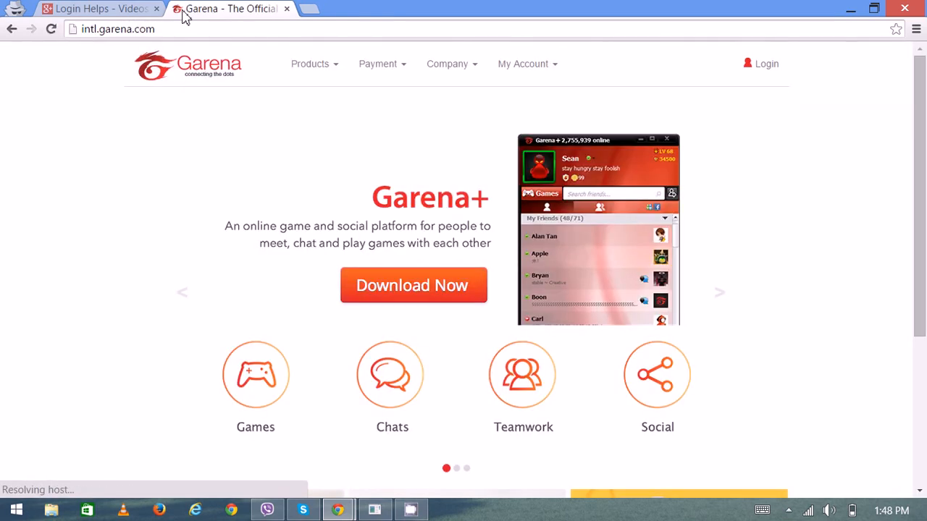
mouse_move(85, 277)
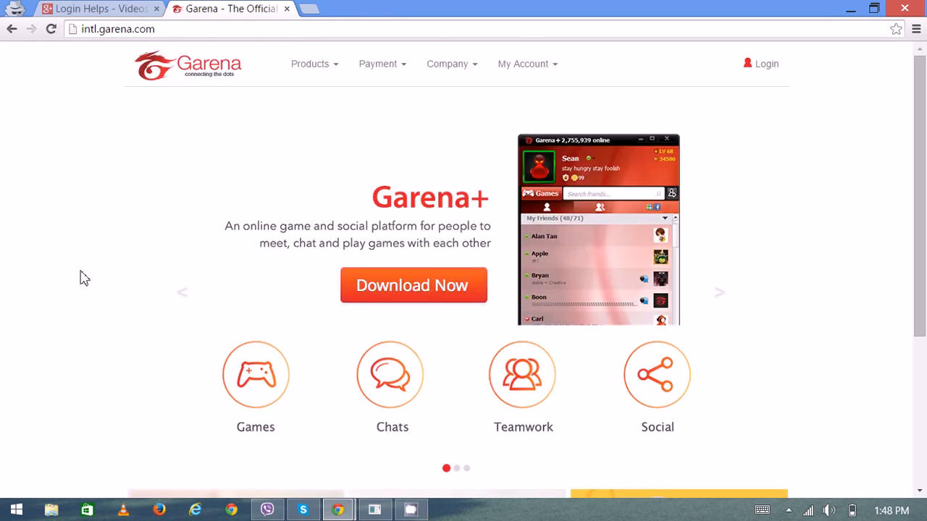
scroll(down, 3)
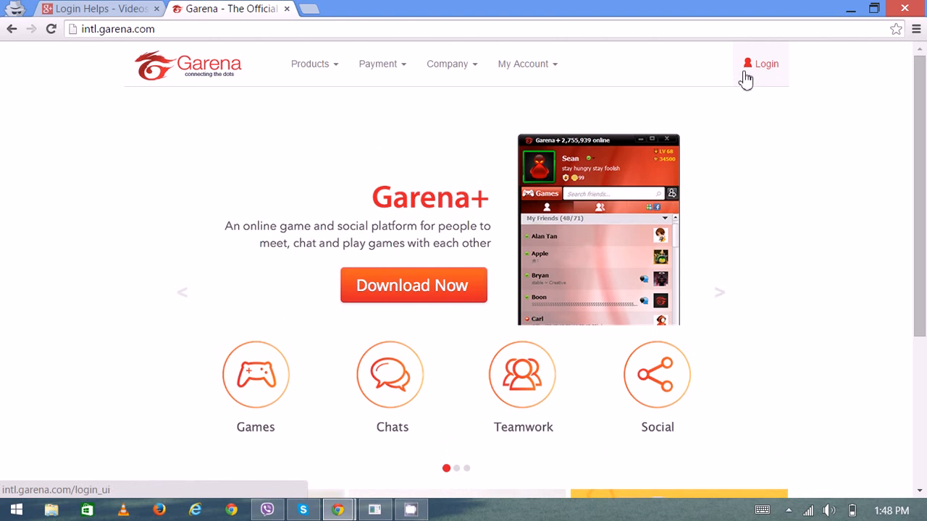
Go to Garena's member login page from the top navigation bar.
click(762, 63)
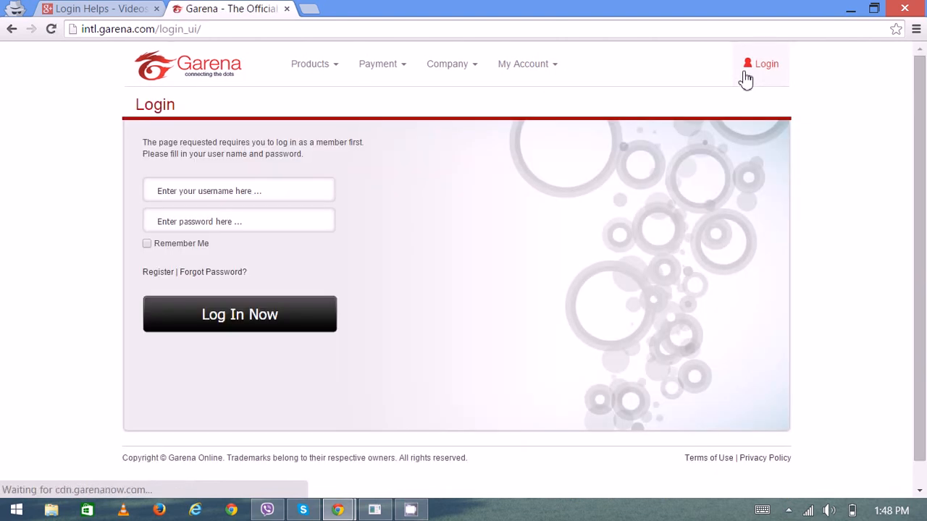
mouse_move(285, 200)
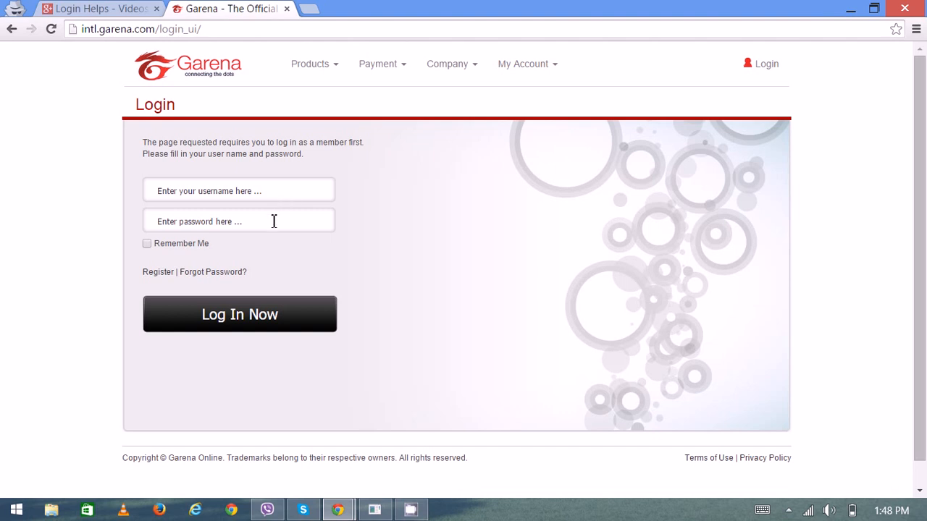
mouse_move(207, 279)
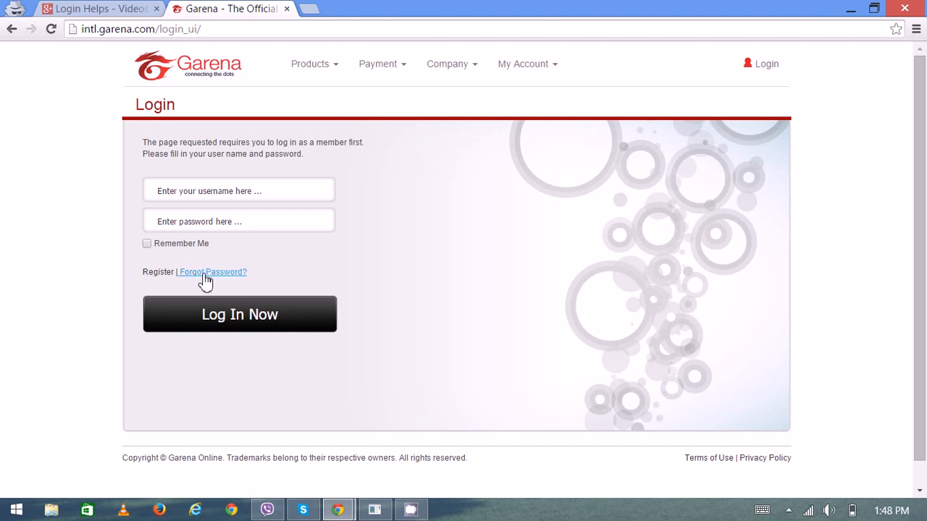
Follow the 'Forgot Password?' link below the Remember Me checkbox.
click(212, 272)
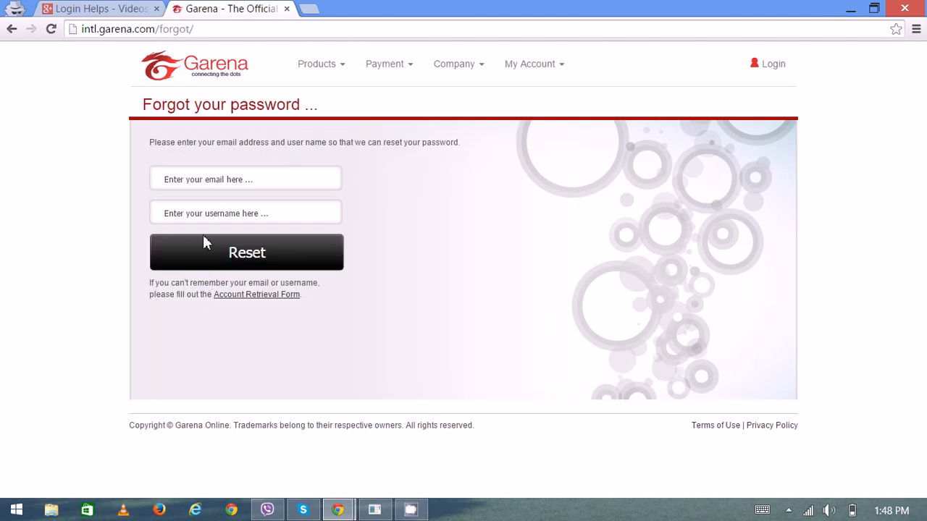
mouse_move(208, 188)
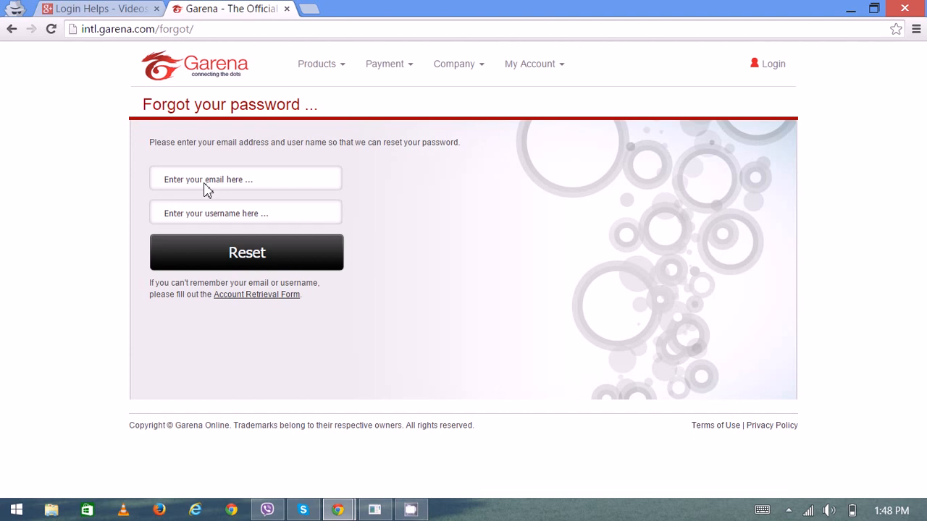
mouse_move(211, 221)
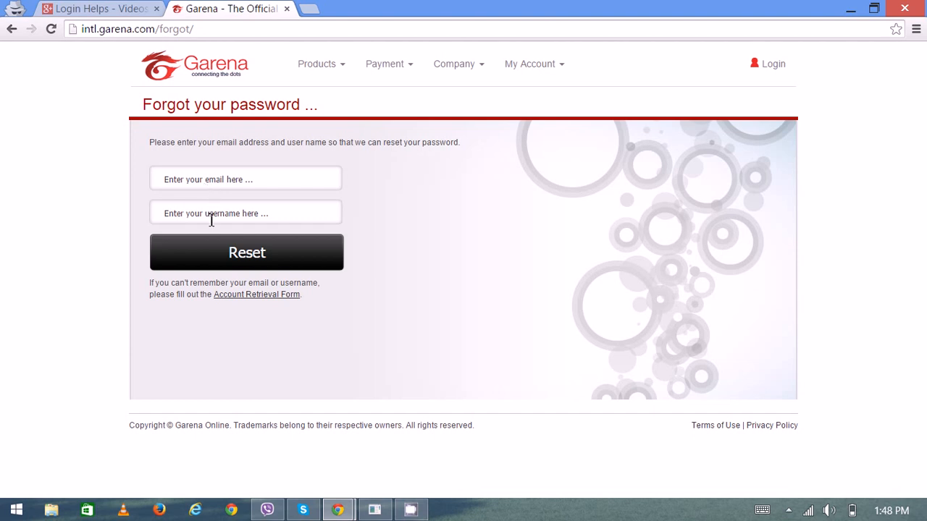
mouse_move(247, 261)
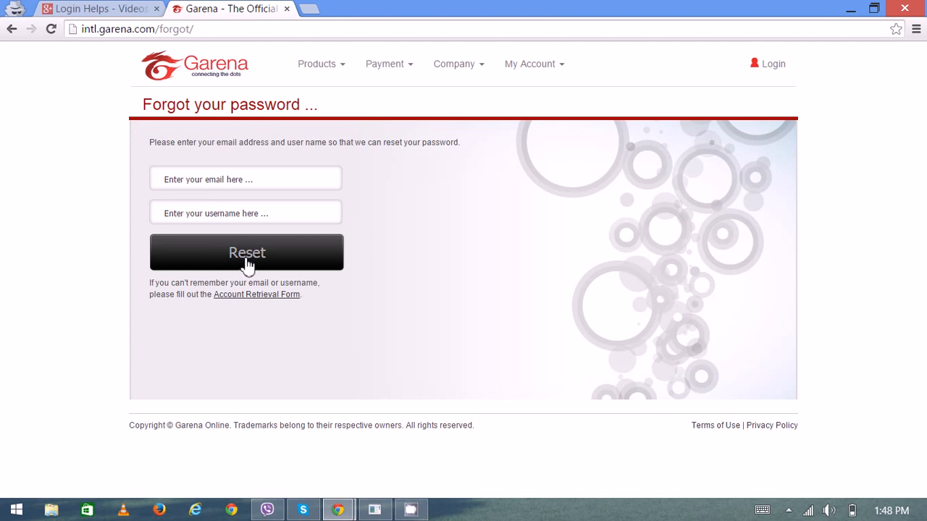
mouse_move(478, 372)
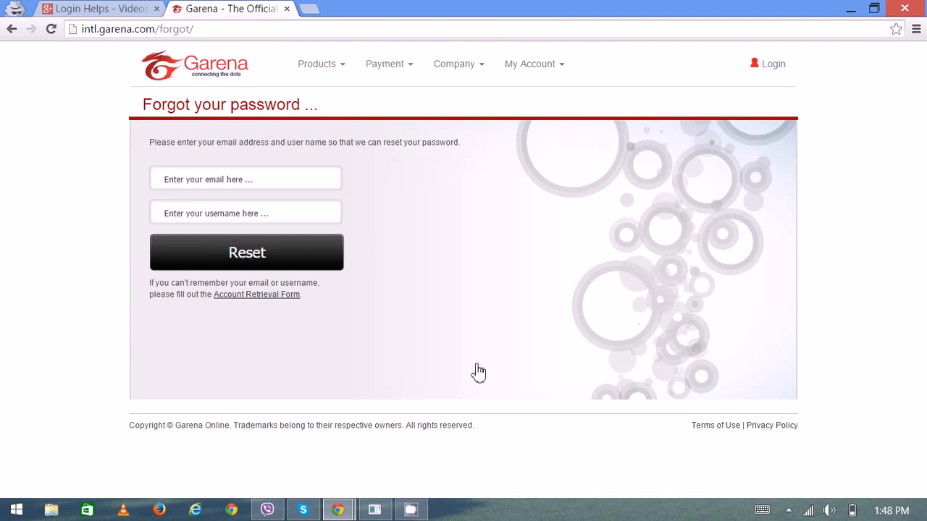